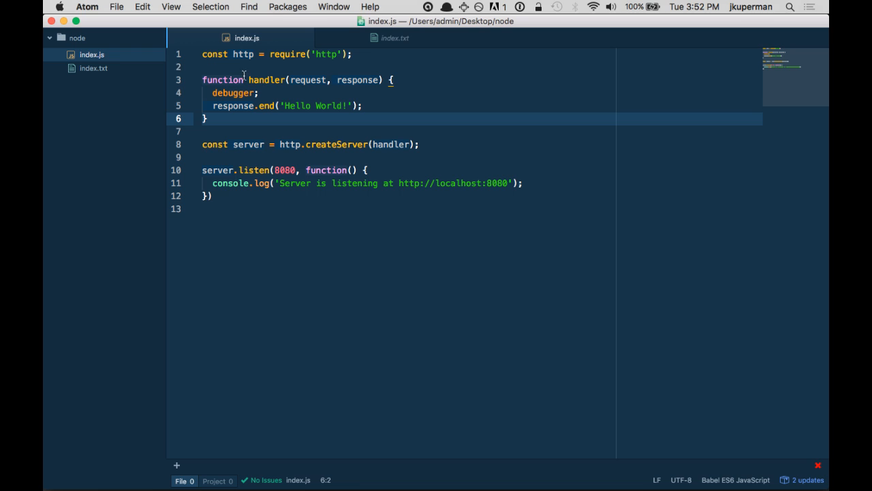
- Remove index.txt, clear out index.js and create a new add.js in the node project
{"action": "left_click", "coordinate": [93, 68]}
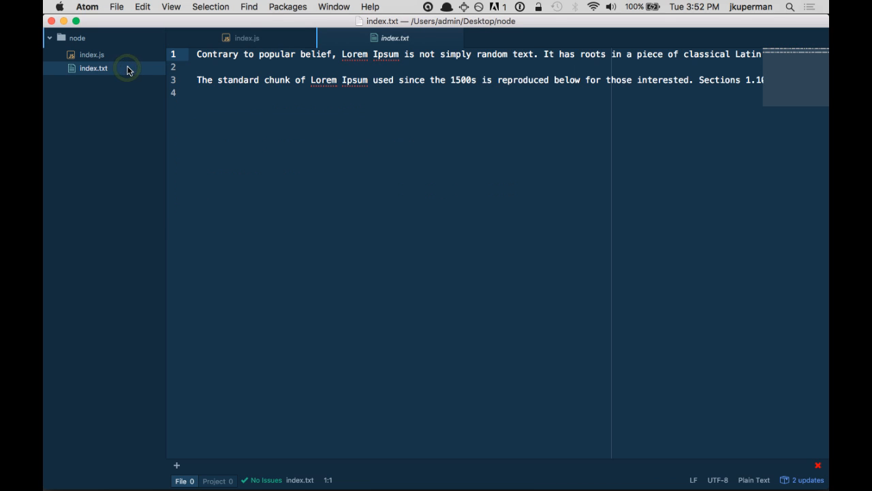
{"action": "left_click", "coordinate": [248, 38]}
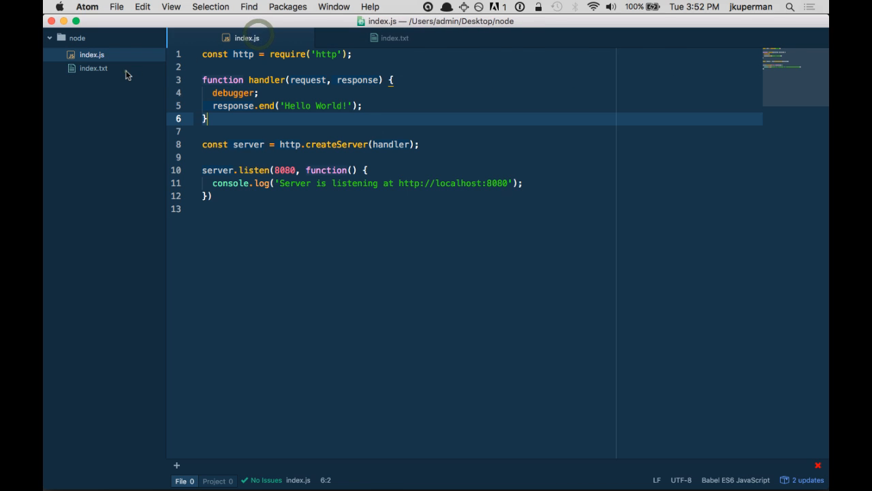
{"action": "left_click", "coordinate": [395, 38]}
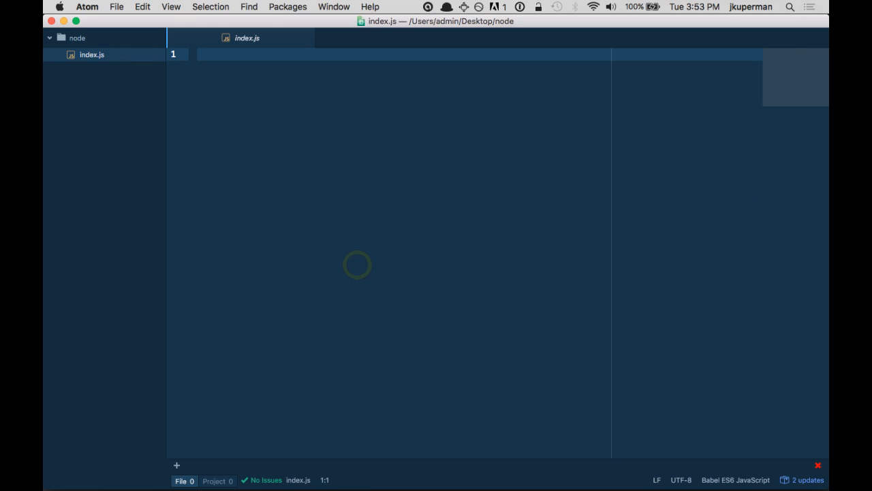
{"action": "right_click", "coordinate": [93, 54]}
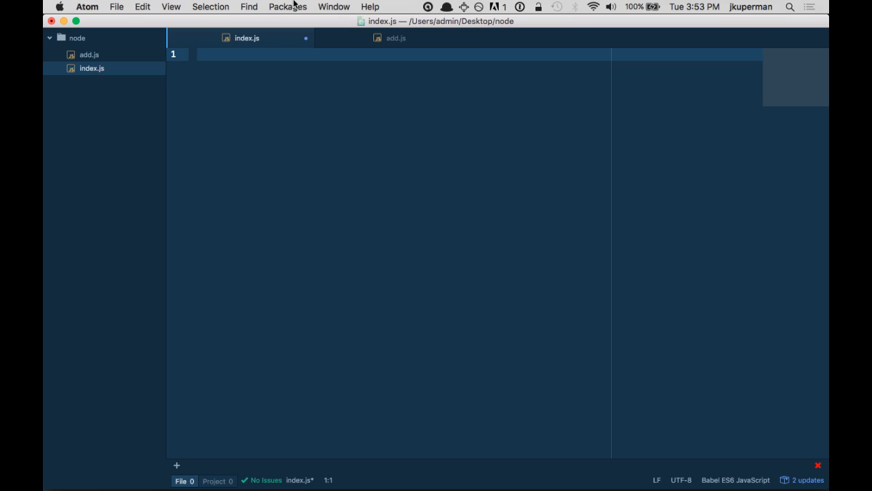
- Write const add = require('./add'); and console.log(add(2, 5)); in the empty index.js
{"action": "left_click", "coordinate": [198, 55]}
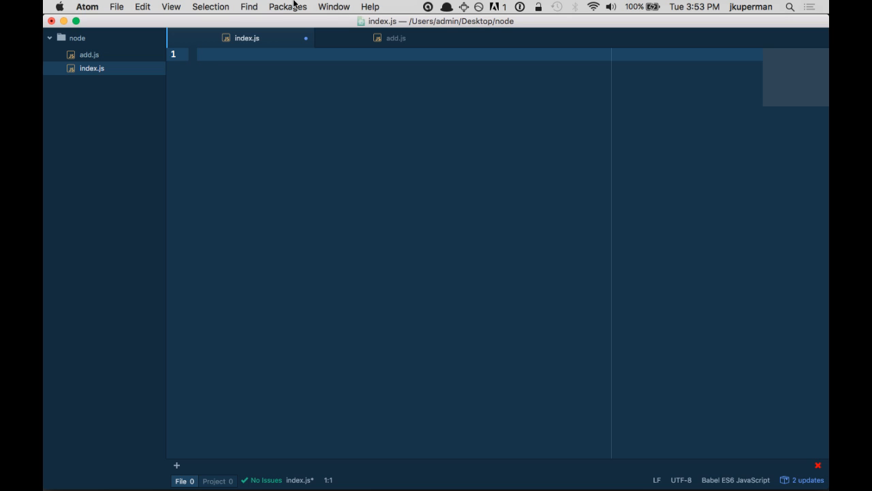
{"action": "type", "text": "const add"}
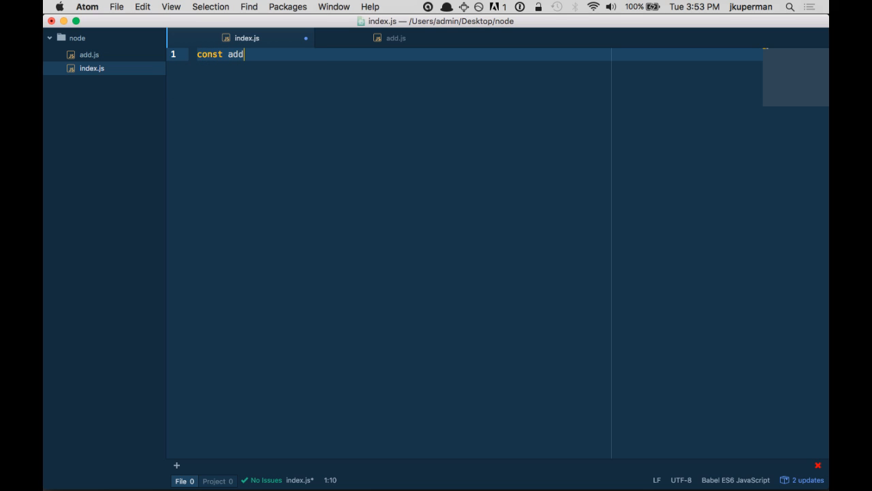
{"action": "type", "text": "= require('a')"}
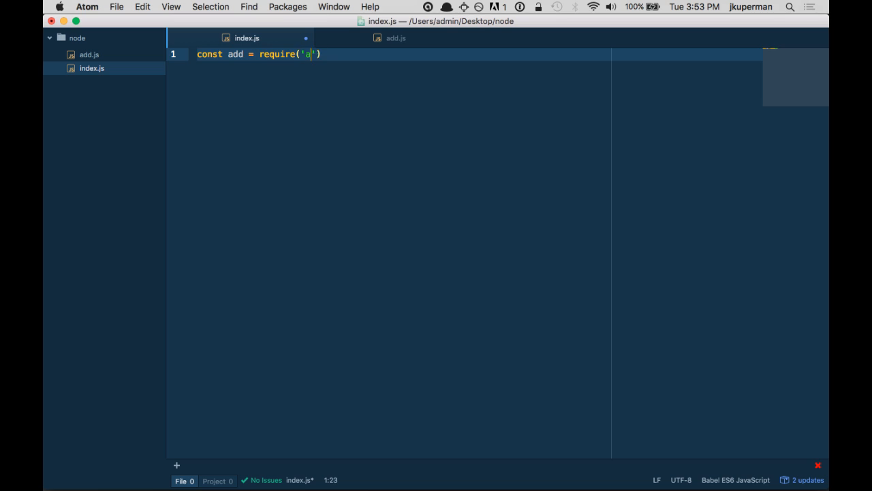
{"action": "type", "text": "dd"}
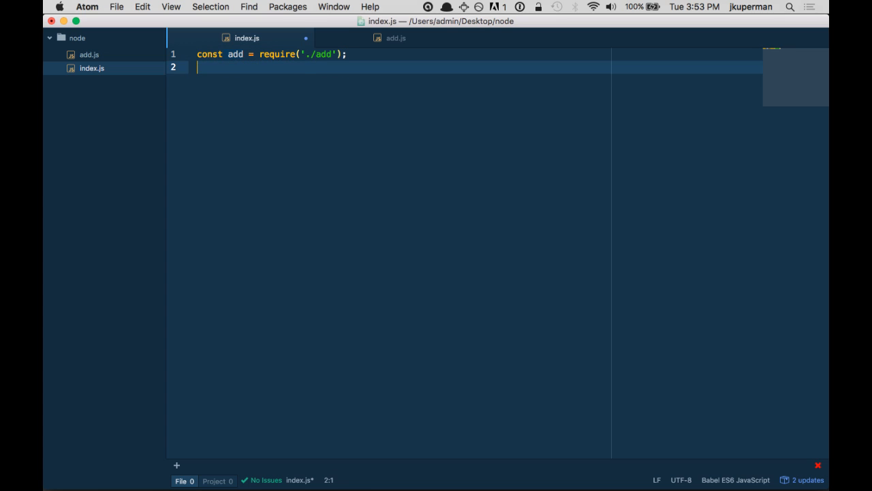
{"action": "type", "text": "console"}
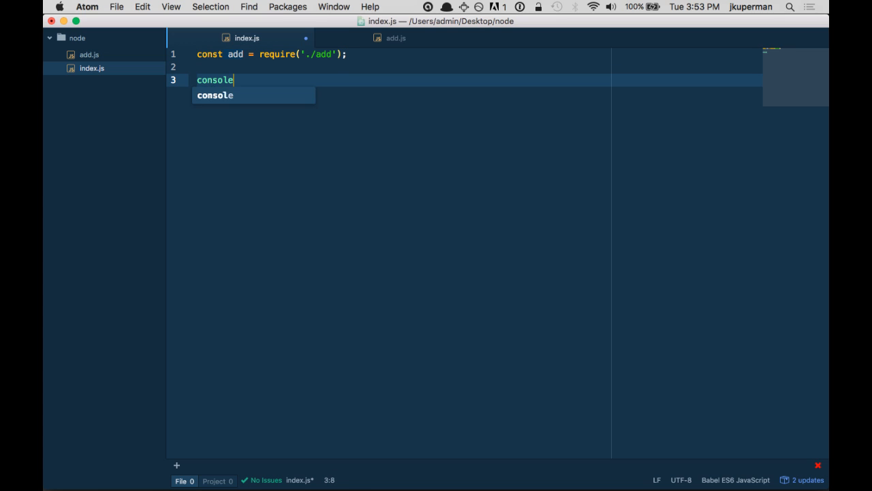
{"action": "type", "text": ".log(add())"}
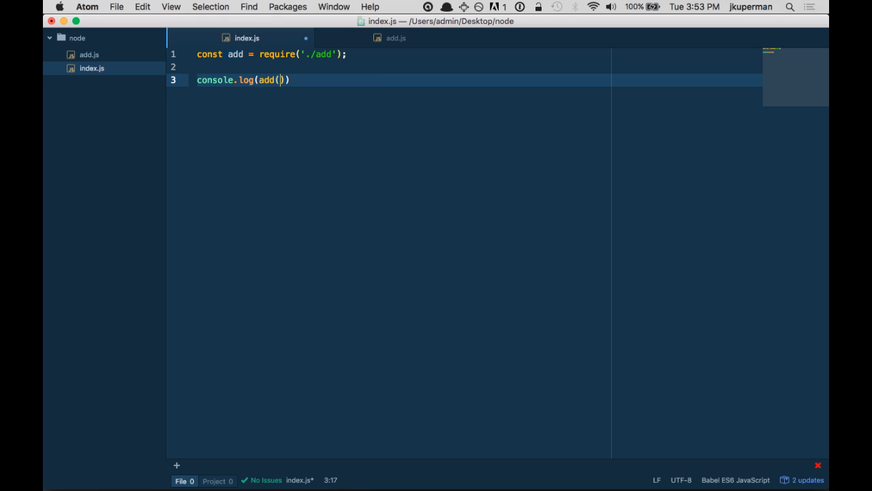
{"action": "type", "text": "2, 5"}
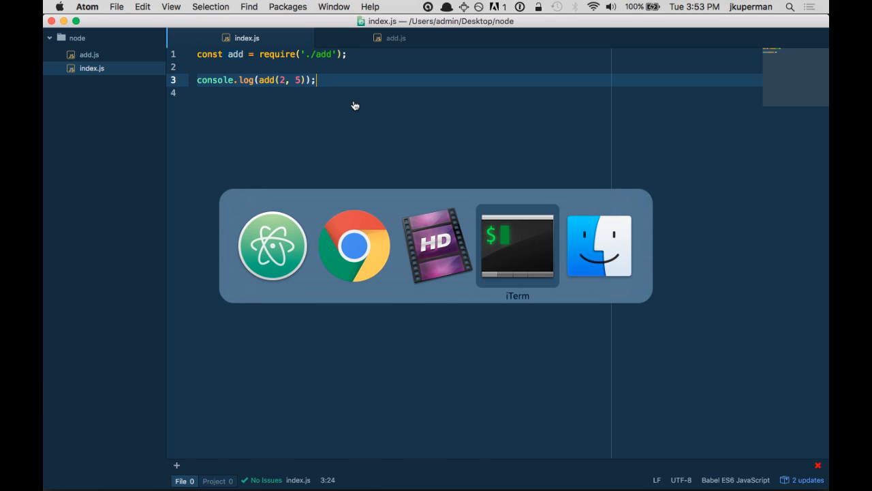
- Add console.log(add) after the require, run node index.js, then return to the empty add.js
{"action": "left_click", "coordinate": [517, 245]}
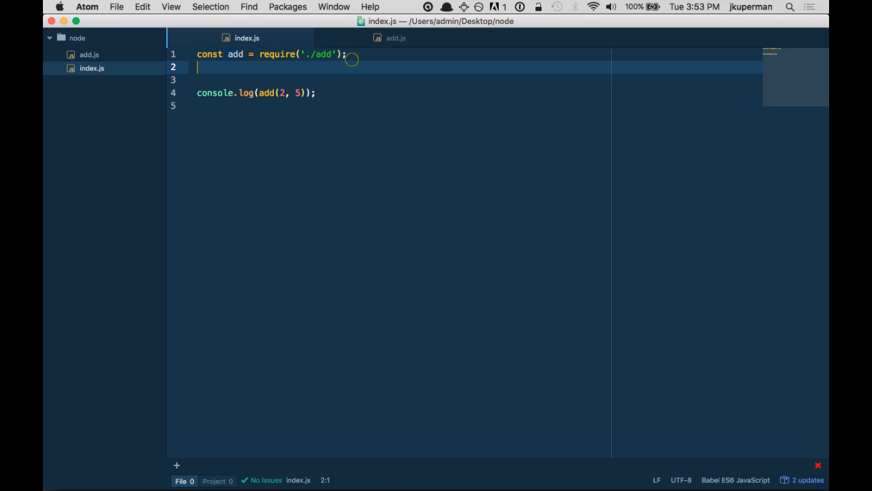
{"action": "type", "text": "console"}
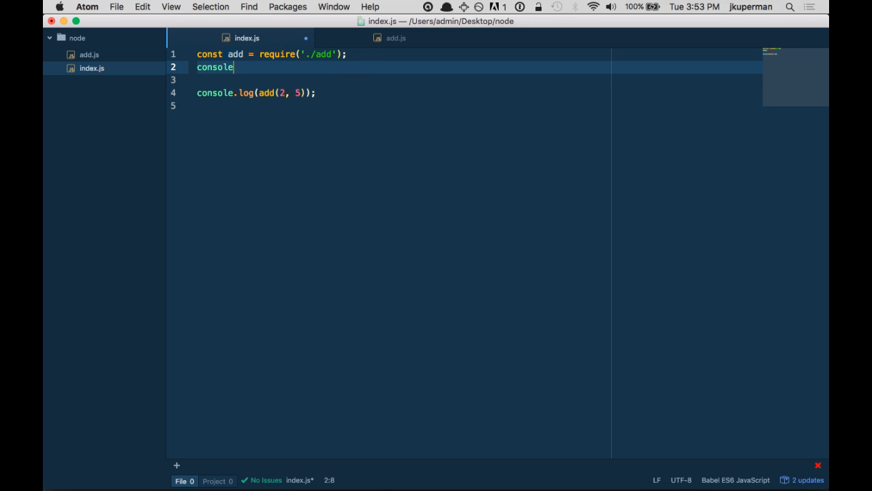
{"action": "type", "text": ".log(add)"}
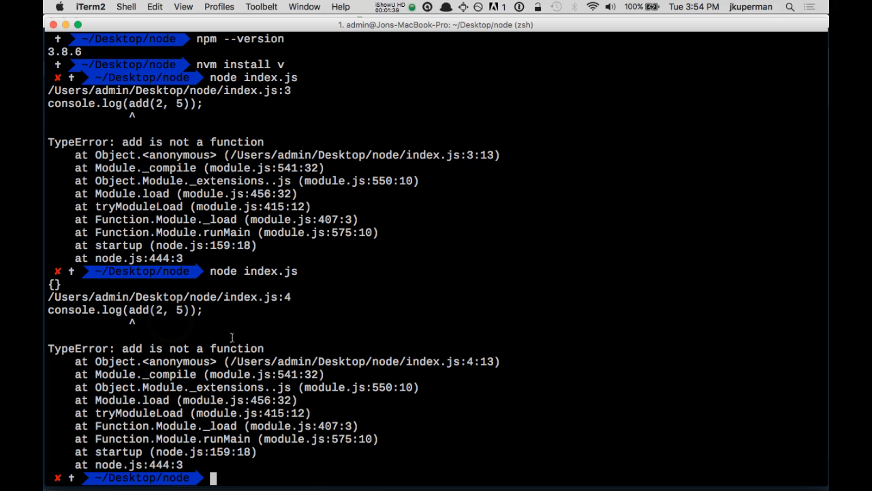
{"action": "key", "text": "cmd+tab"}
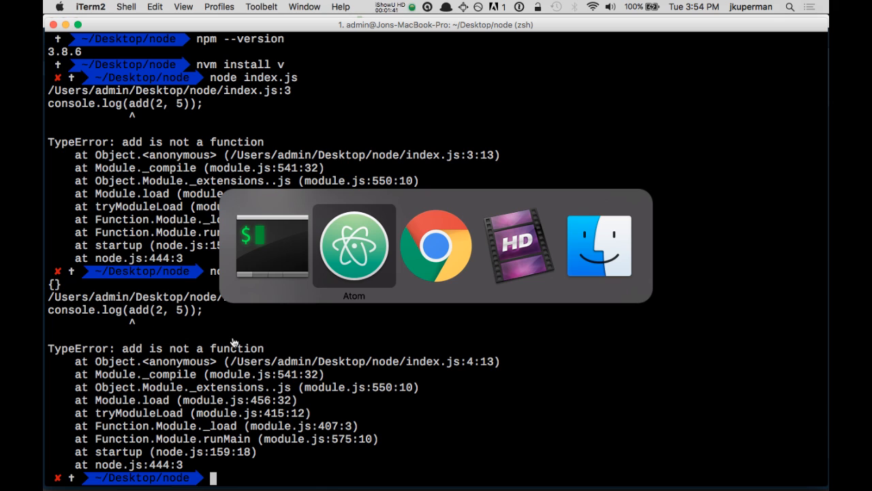
{"action": "left_click", "coordinate": [354, 245]}
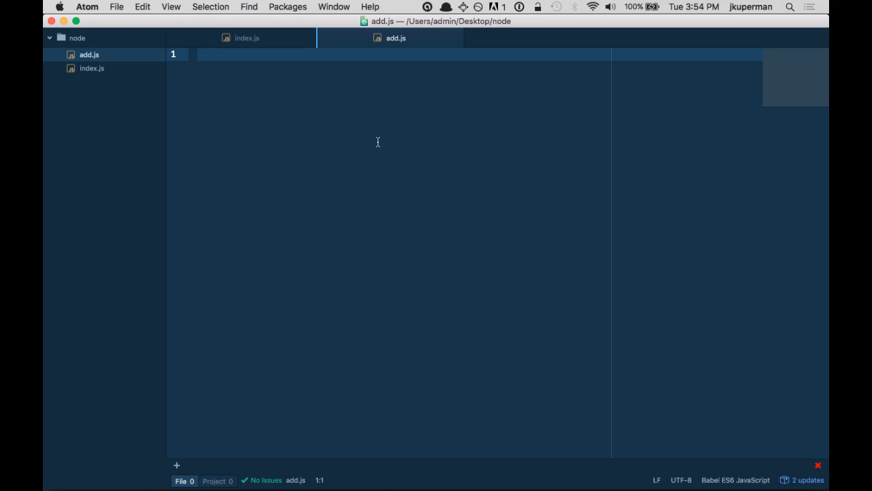
- Write module.exports = function add(one, two) { return one + two; } in add.js
{"action": "type", "text": "module"}
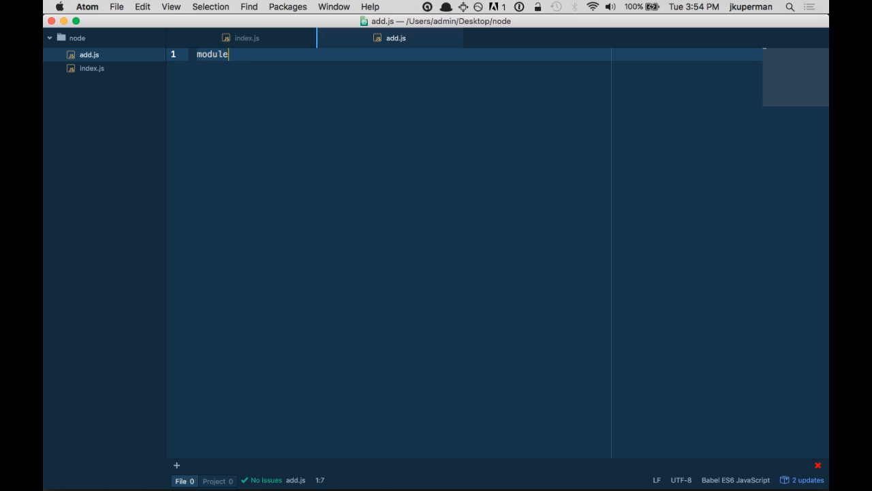
{"action": "type", "text": ".exports"}
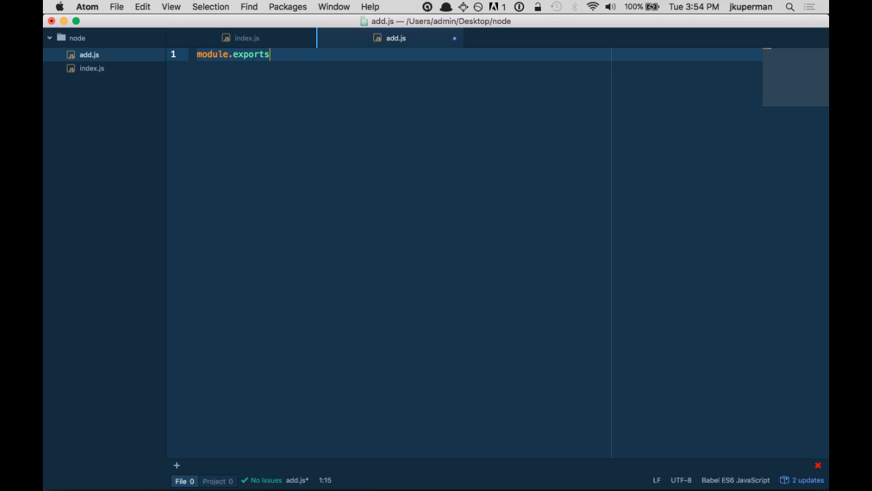
{"action": "type", "text": "="}
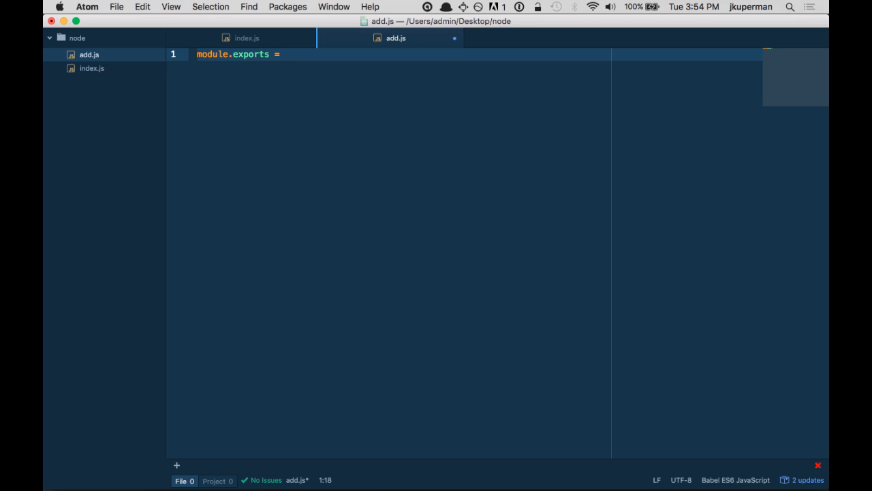
{"action": "type", "text": "function add"}
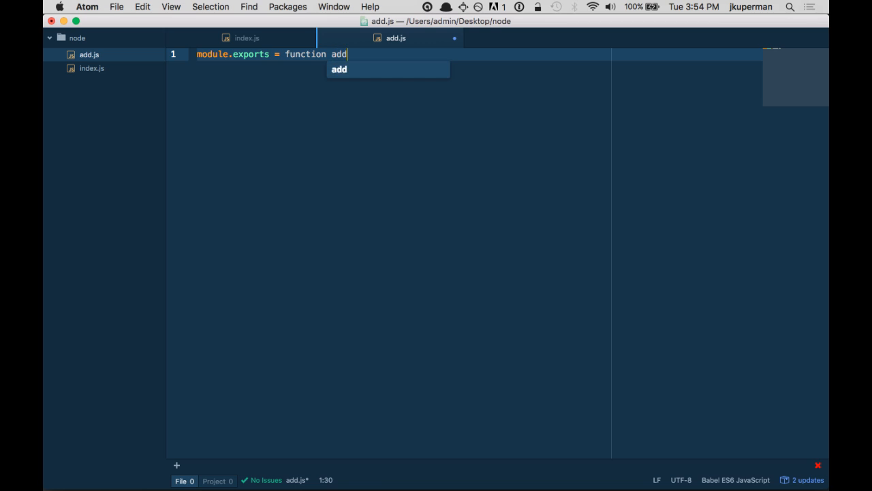
{"action": "type", "text": "(o"}
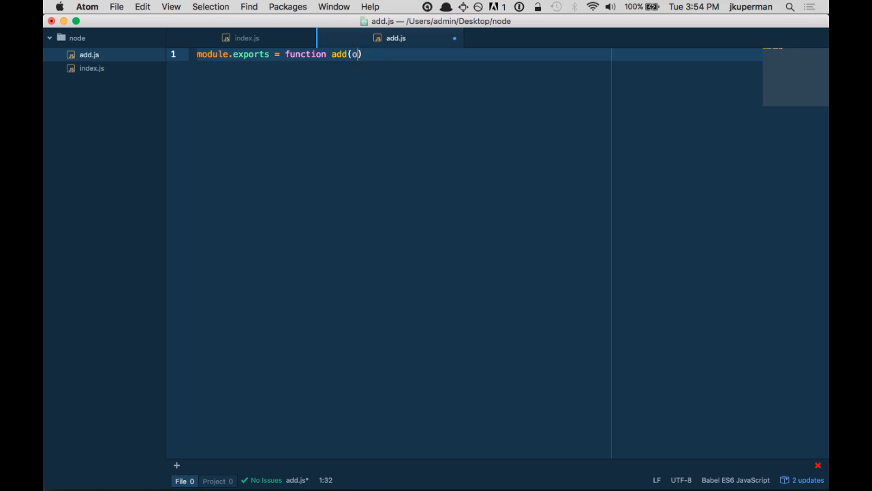
{"action": "type", "text": "ne, two"}
{"action": "type", "text": "return one + tw"}
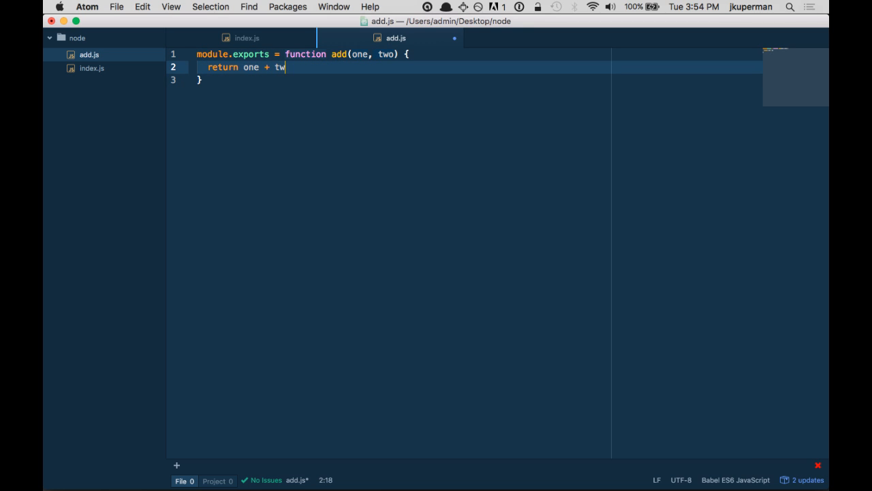
{"action": "type", "text": "o;"}
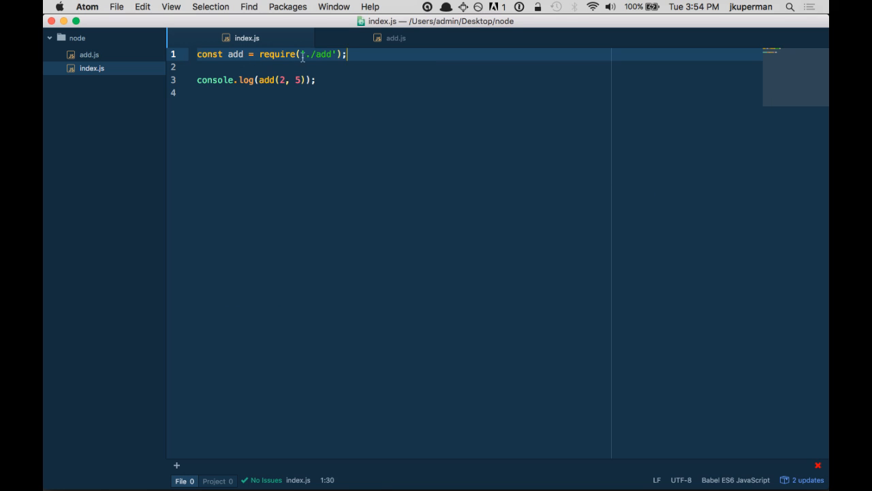
- Declare empty functions one() {}, two() {} and three() {} under module.exports in add.js
{"action": "left_click", "coordinate": [396, 38]}
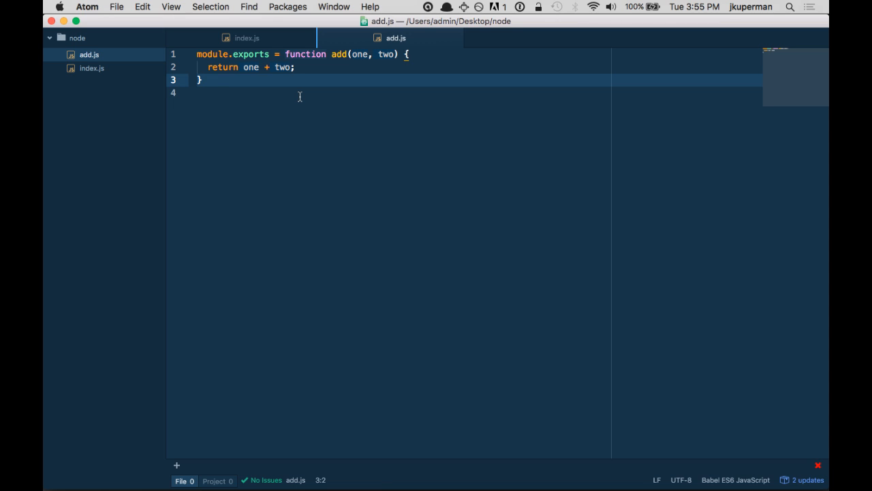
{"action": "mouse_move", "coordinate": [300, 100]}
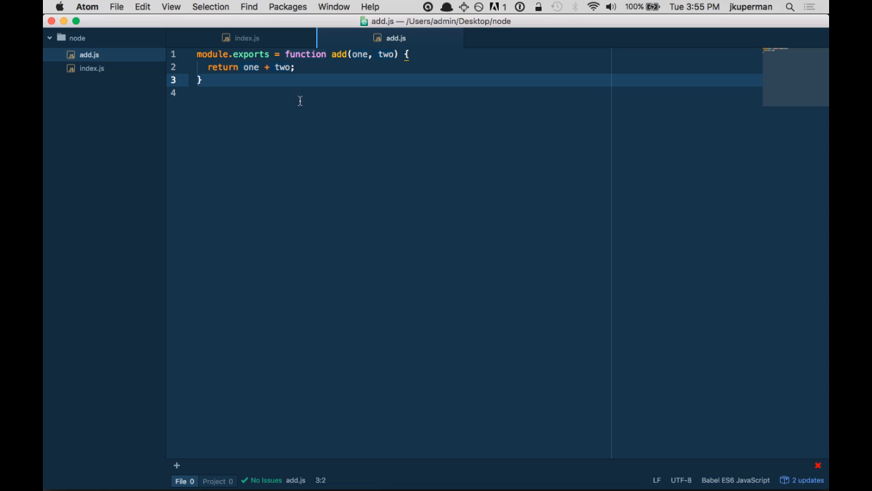
{"action": "mouse_move", "coordinate": [292, 104]}
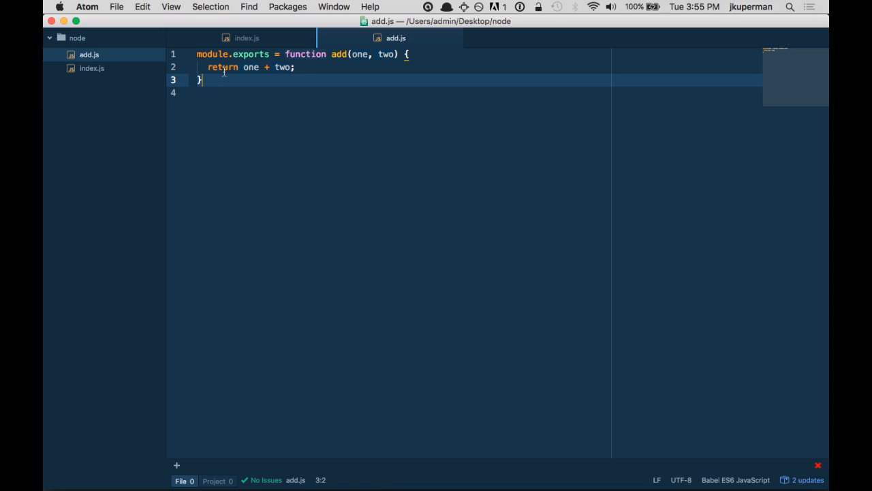
{"action": "mouse_move", "coordinate": [296, 83]}
{"action": "type", "text": "functi"}
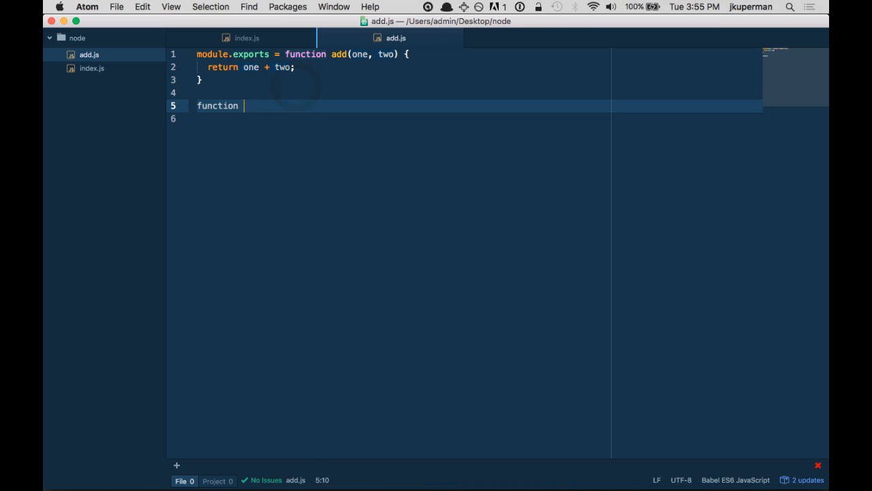
{"action": "type", "text": "on"}
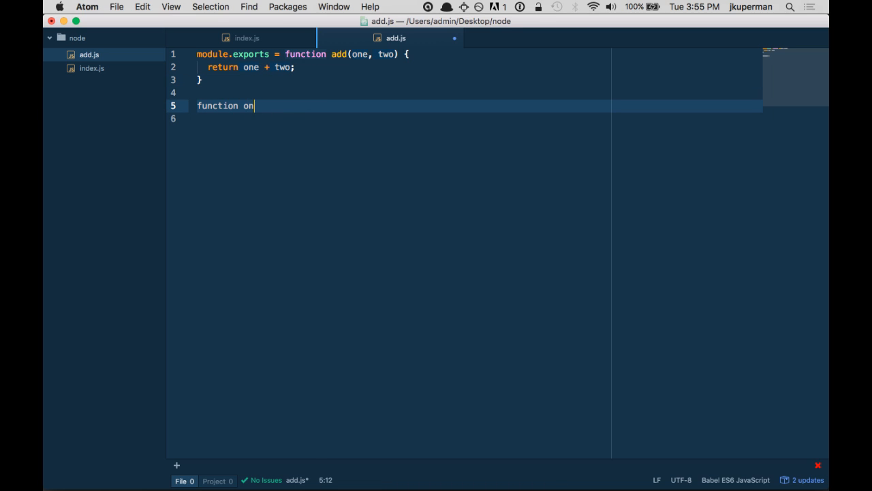
{"action": "type", "text": "e() {}"}
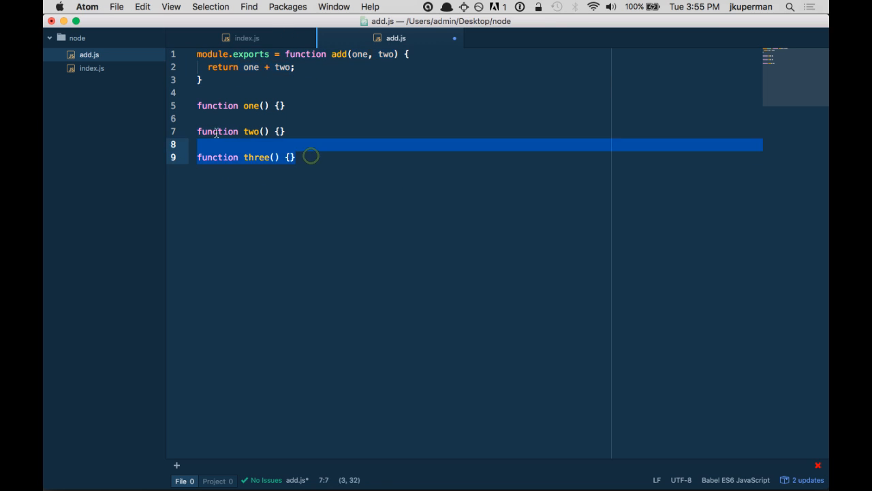
{"action": "left_click", "coordinate": [294, 67]}
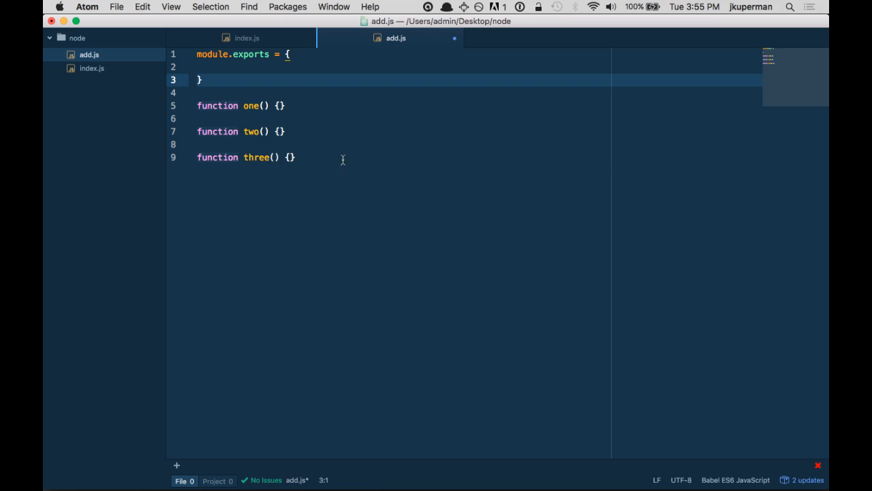
- Move the three functions into the module.exports object as one:, two:, three: properties
{"action": "left_click_drag", "start_coordinate": [196, 105], "coordinate": [294, 158]}
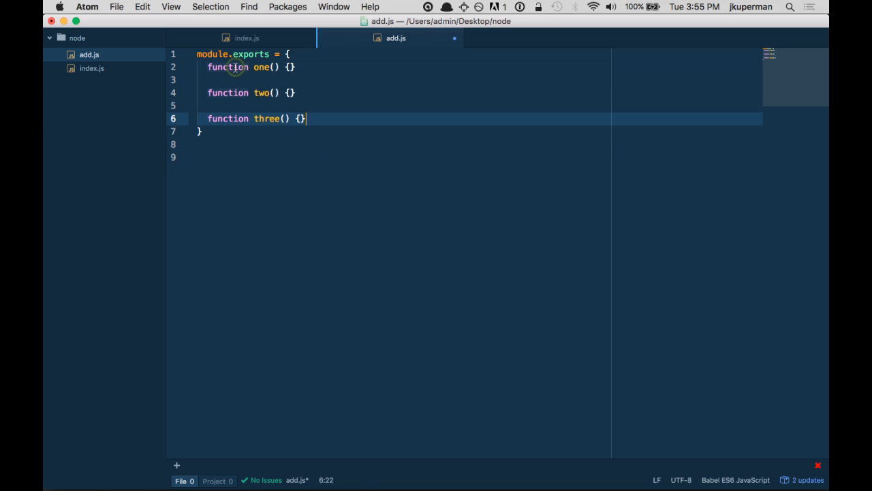
{"action": "left_click", "coordinate": [235, 66]}
{"action": "type", "text": "one: "}
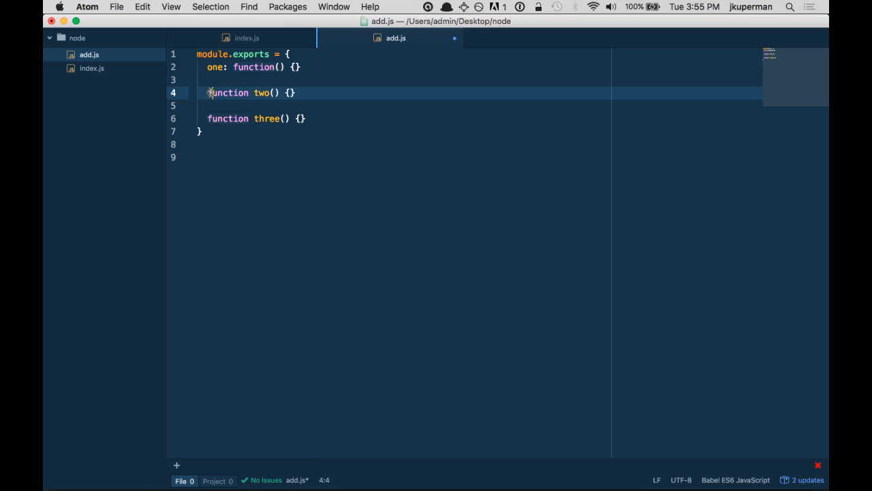
{"action": "type", "text": "two:"}
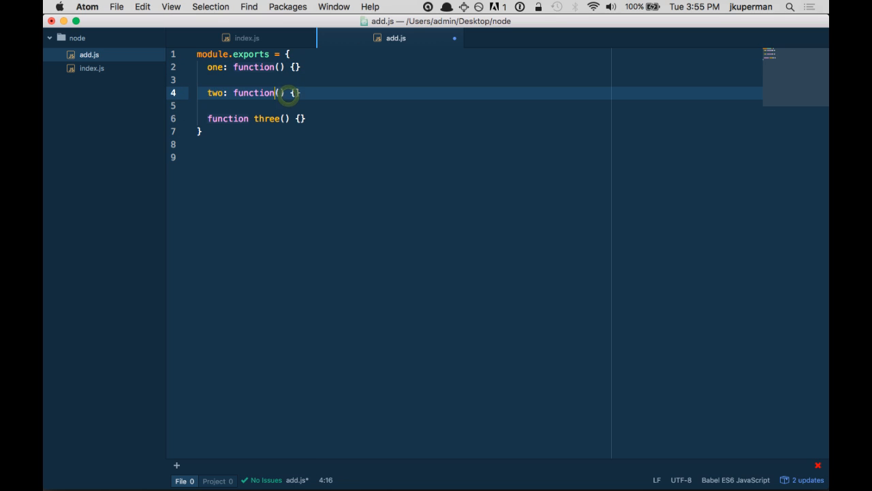
{"action": "type", "text": "three:"}
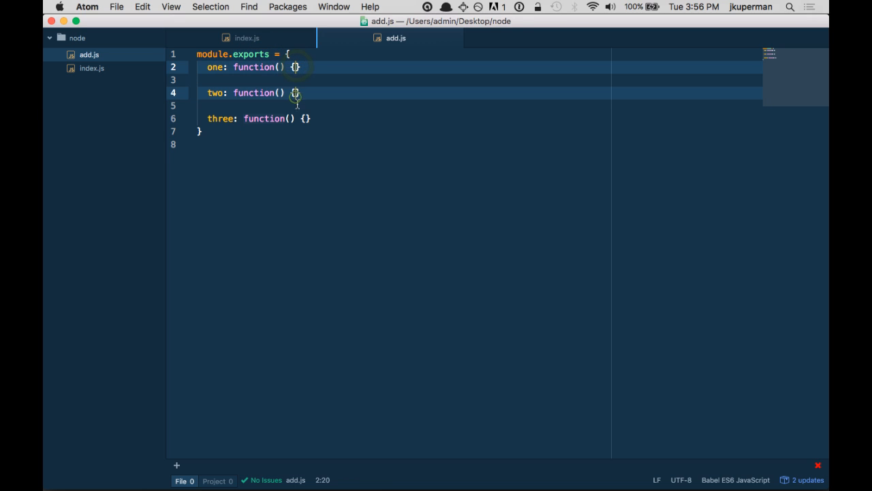
- Give each method a console.log of its own name ('one', 'two', 'three'), then go to index.js
{"action": "type", "text": "console."}
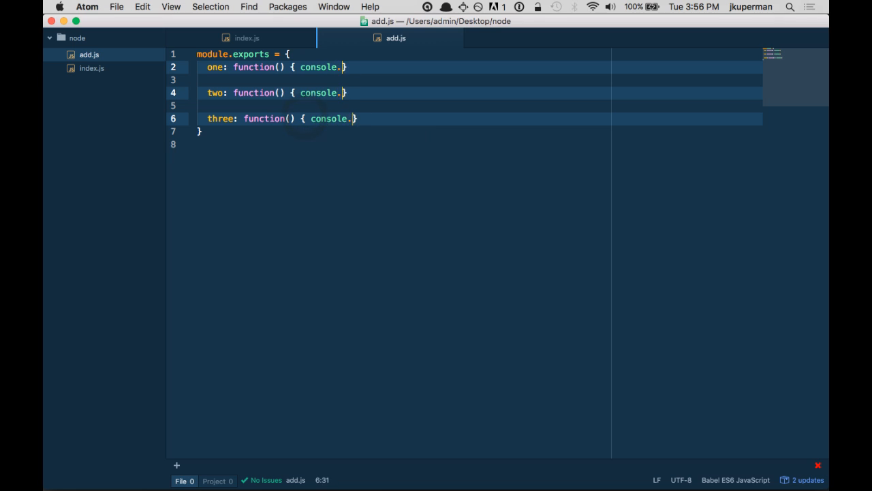
{"action": "type", "text": "log('')"}
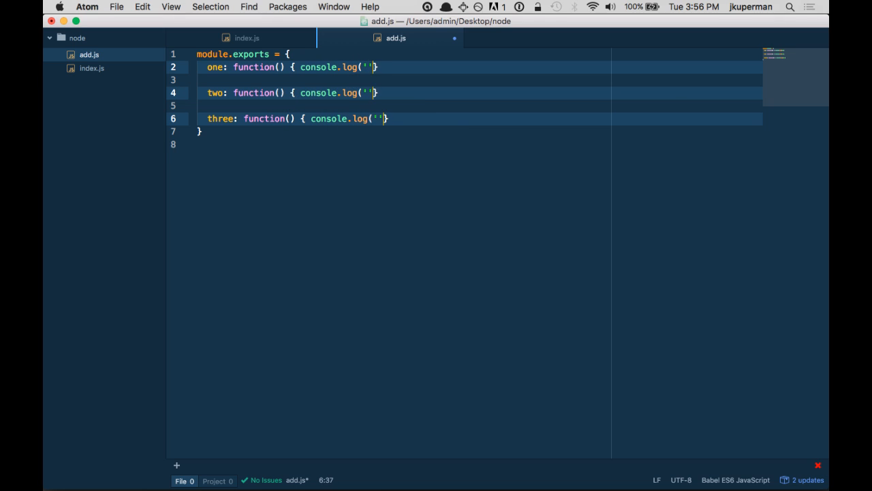
{"action": "type", "text": ";"}
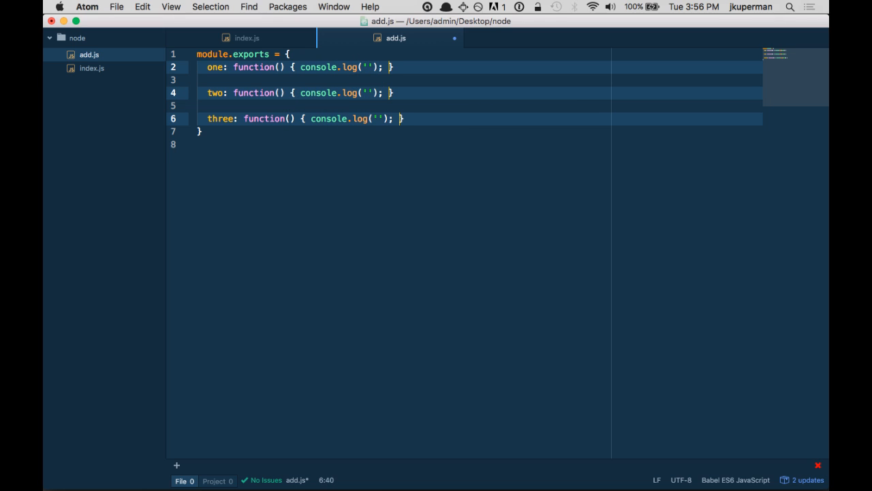
{"action": "type", "text": "one"}
{"action": "type", "text": "two"}
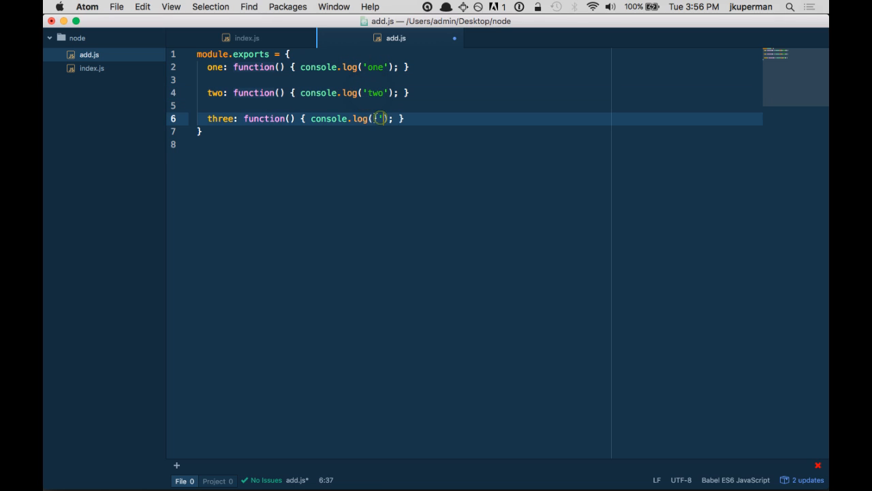
{"action": "type", "text": "three"}
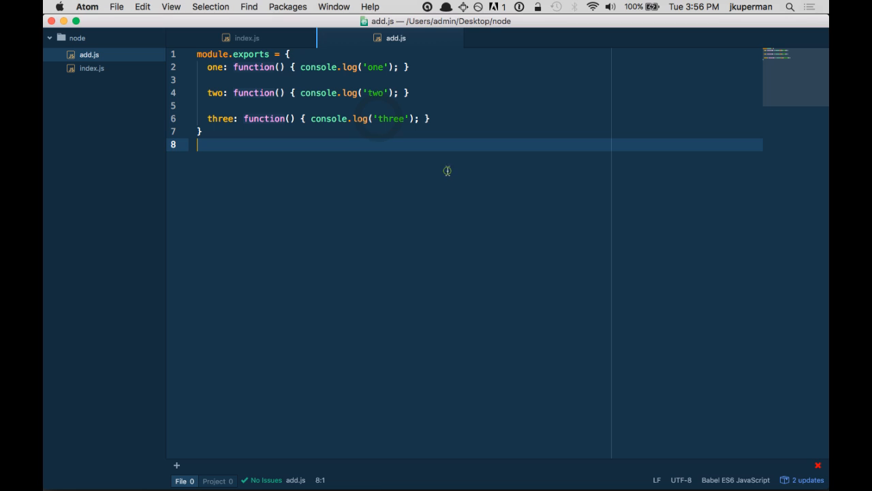
{"action": "left_click", "coordinate": [248, 38]}
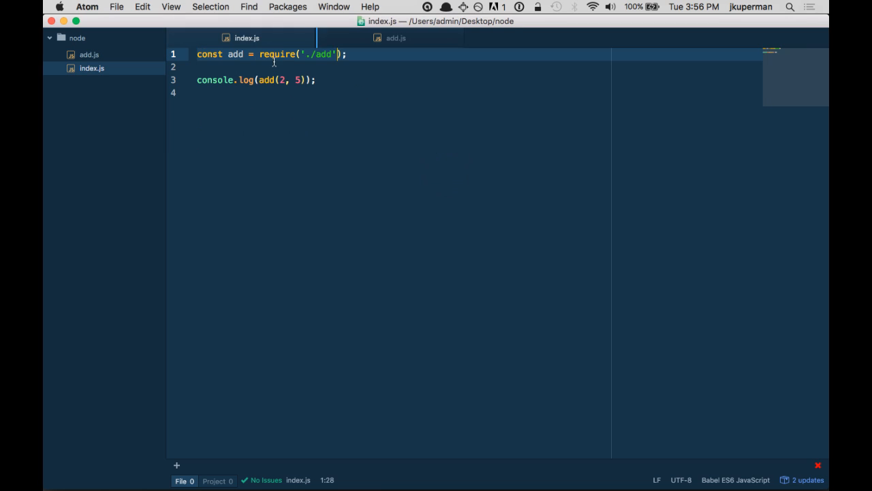
- Log the add module in index.js, run node index.js to a SyntaxError, and return to add.js
{"action": "left_click", "coordinate": [343, 67]}
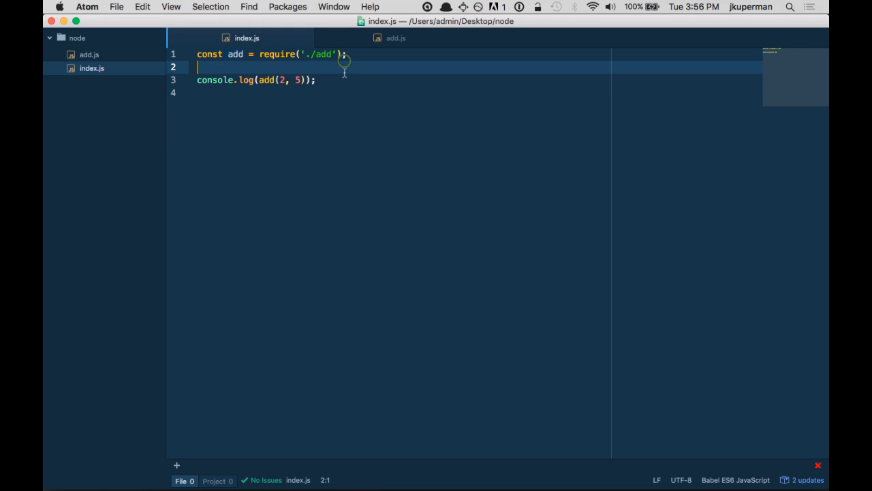
{"action": "type", "text": "con"}
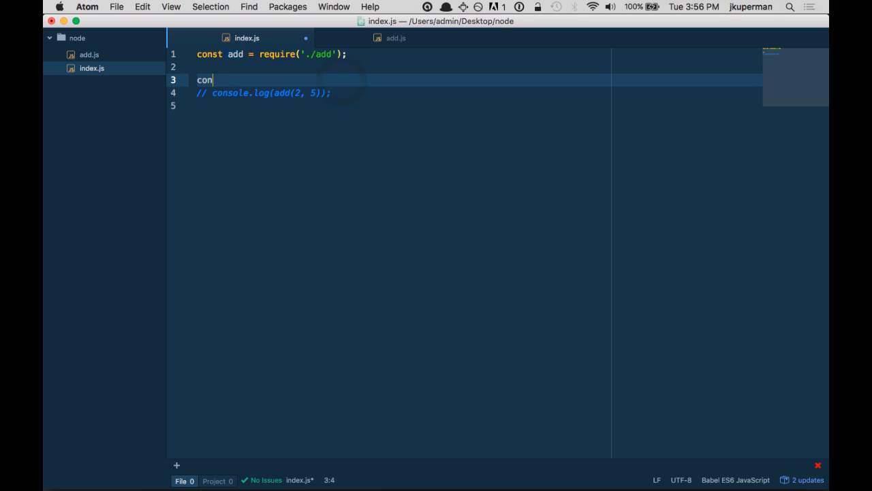
{"action": "type", "text": "sole.log(add)"}
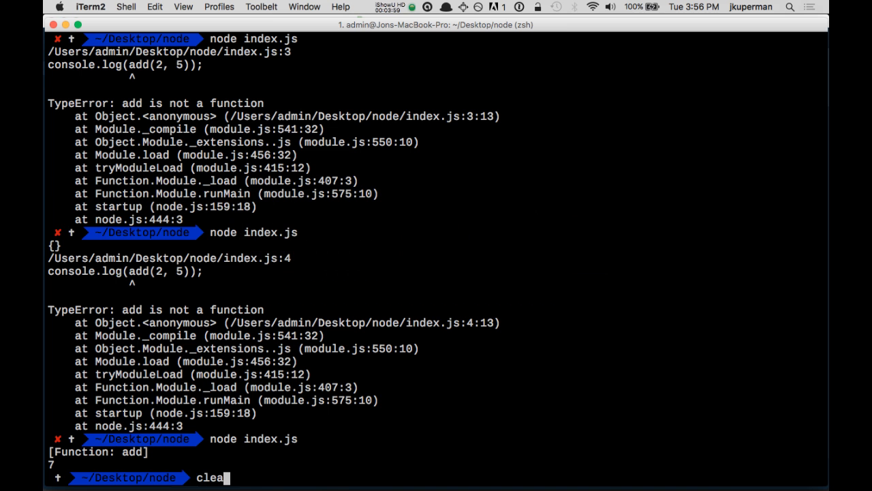
{"action": "key", "text": "Enter"}
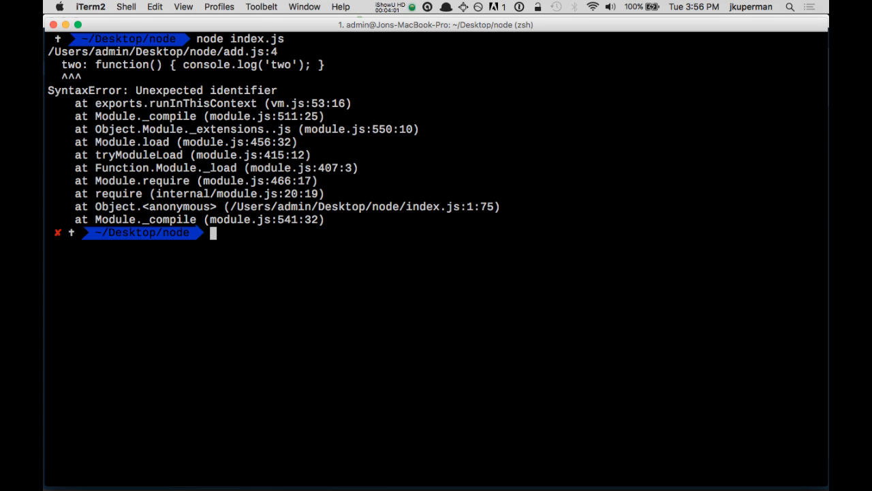
{"action": "key", "text": "cmd+tab"}
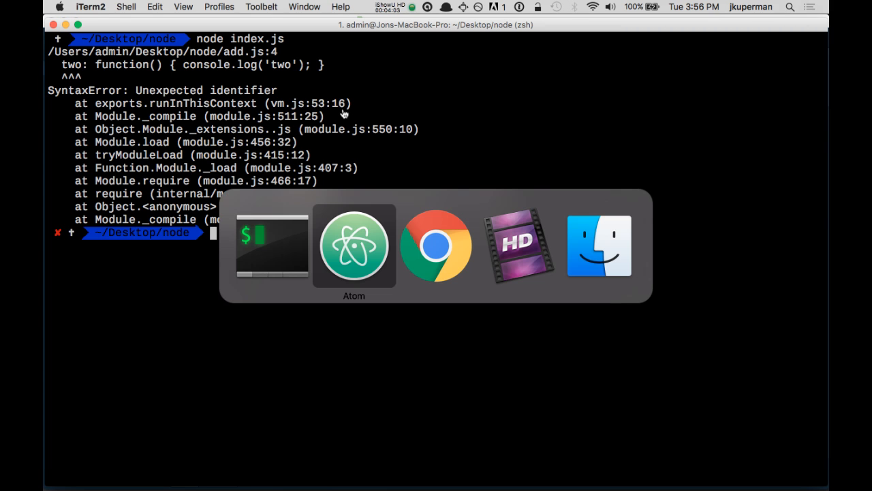
{"action": "left_click", "coordinate": [354, 246]}
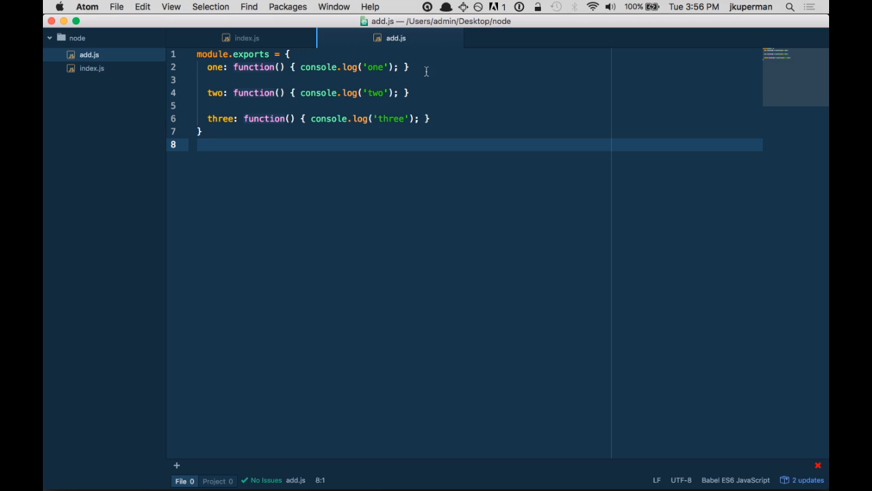
- Separate the exported methods with commas, make index.js call add.two(), and start a new line in add.js
{"action": "left_click", "coordinate": [425, 92]}
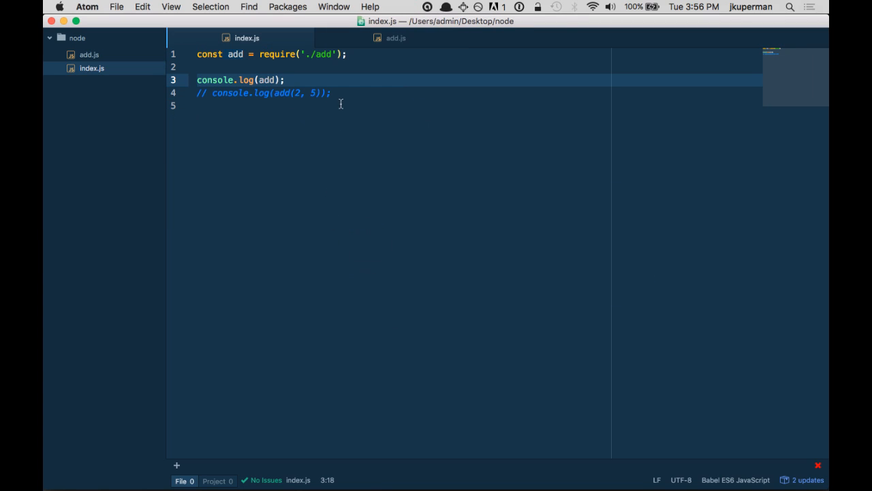
{"action": "left_click", "coordinate": [396, 38]}
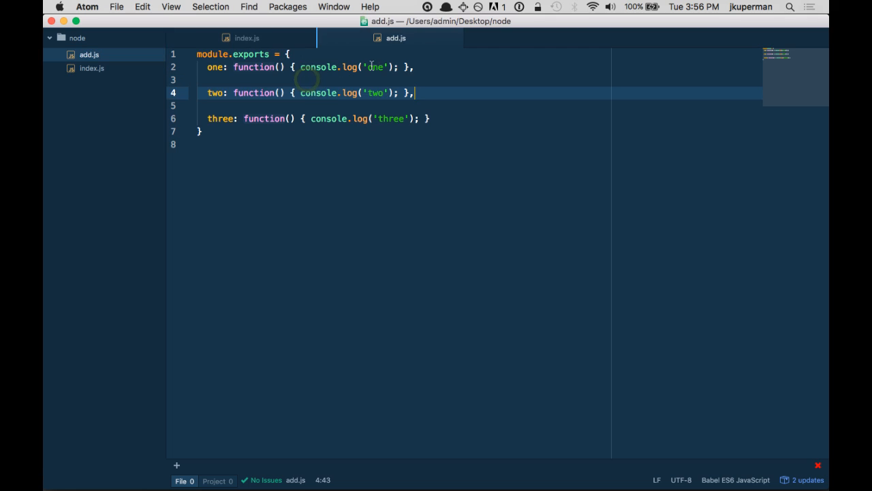
{"action": "left_click", "coordinate": [248, 38]}
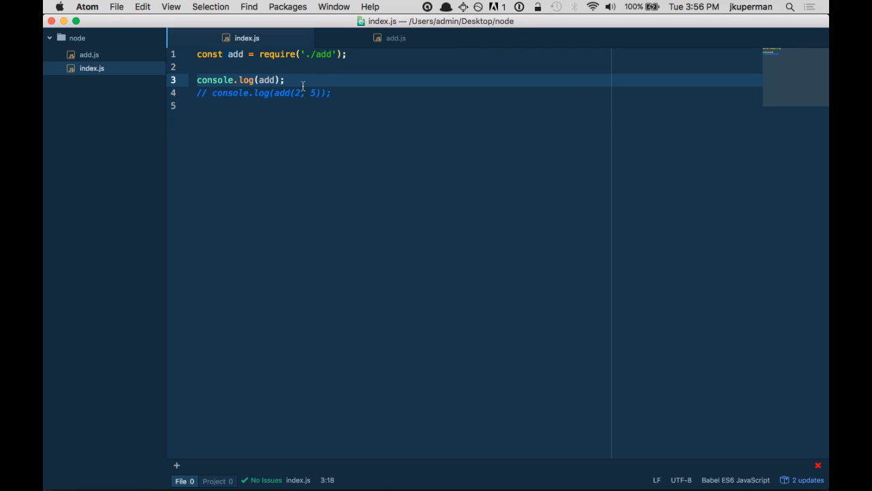
{"action": "type", "text": ".two("}
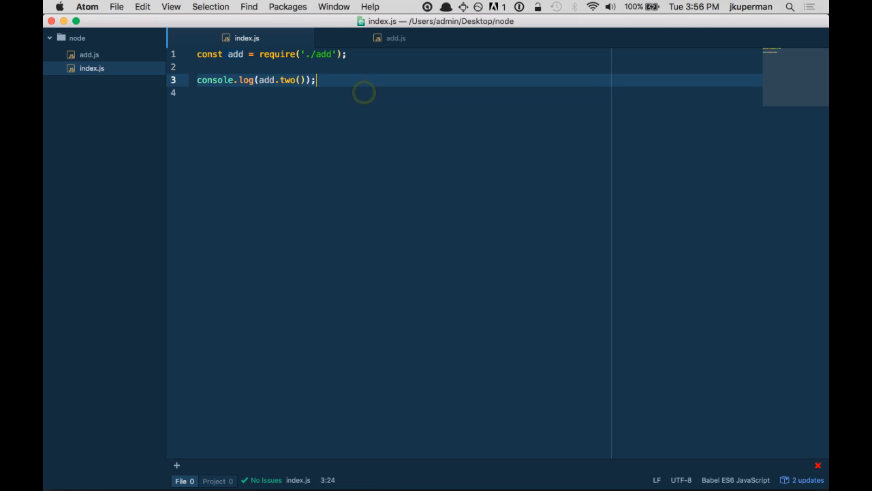
{"action": "left_click", "coordinate": [395, 38]}
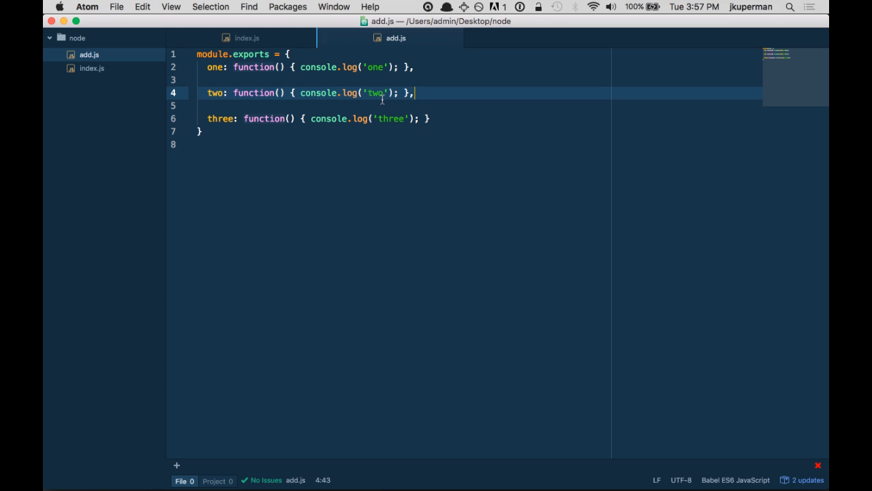
{"action": "type", "text": "m"}
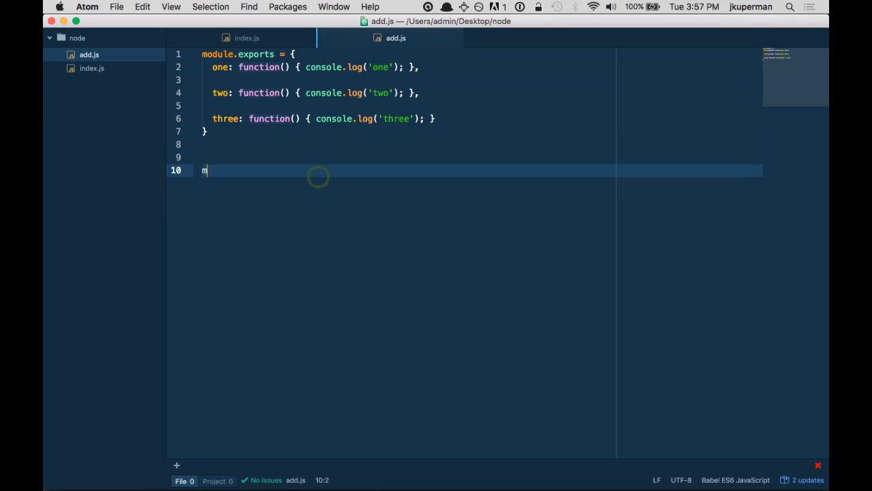
- Draft module.exports = { two: }, then wipe add.js and begin again with 'function'
{"action": "type", "text": "odule.exports ="}
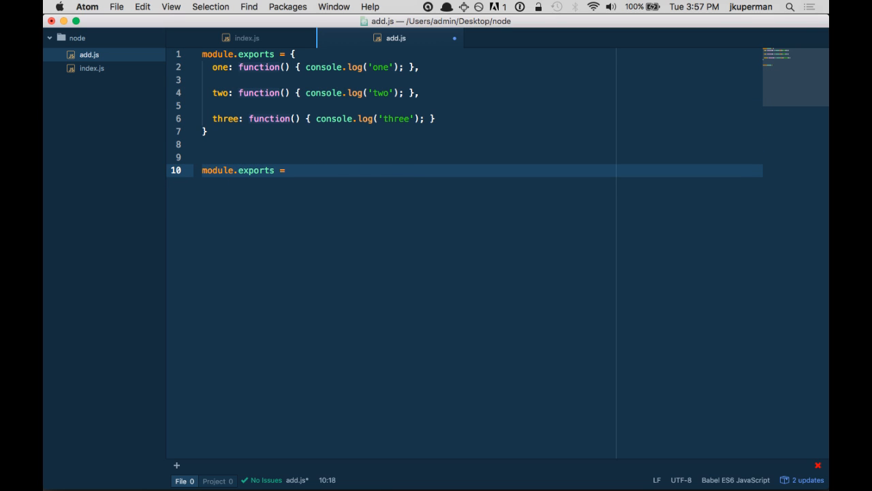
{"action": "type", "text": "{}"}
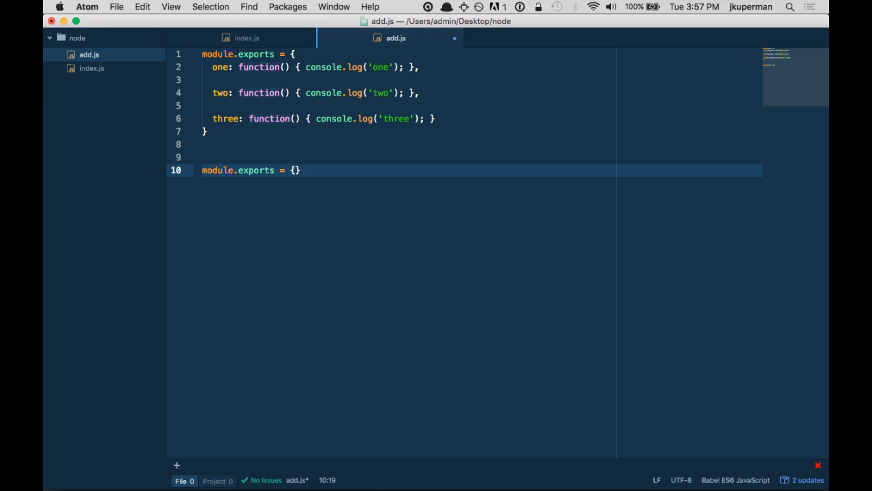
{"action": "type", "text": "two:"}
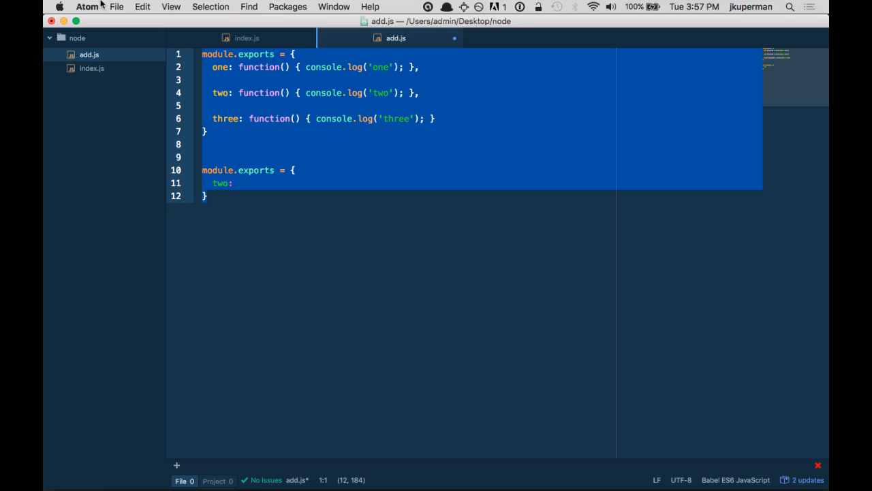
{"action": "type", "text": "function"}
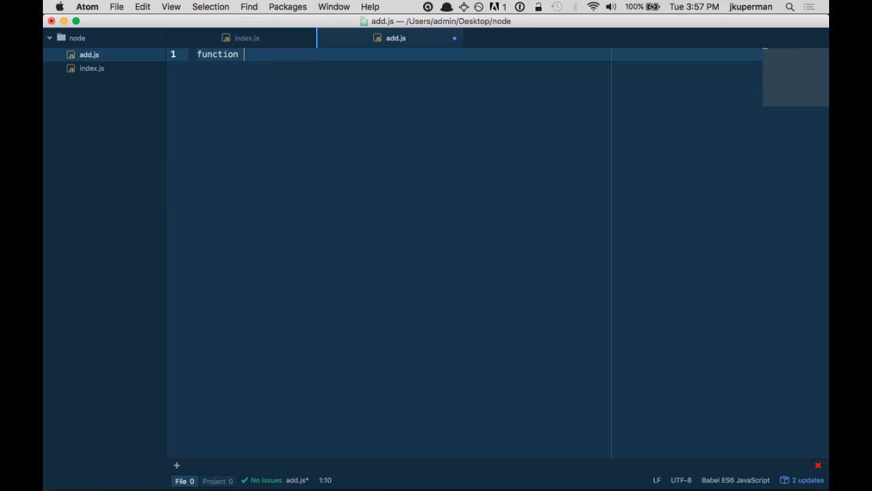
- Write function one() logging 'one' and function two() logging 'two', then begin module.exports
{"action": "type", "text": "one() {"}
{"action": "type", "text": "console.log"}
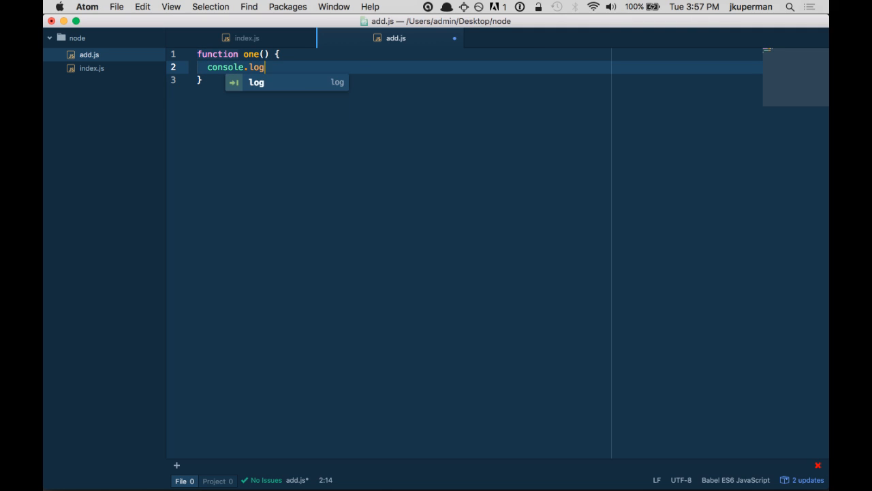
{"action": "type", "text": "('one');"}
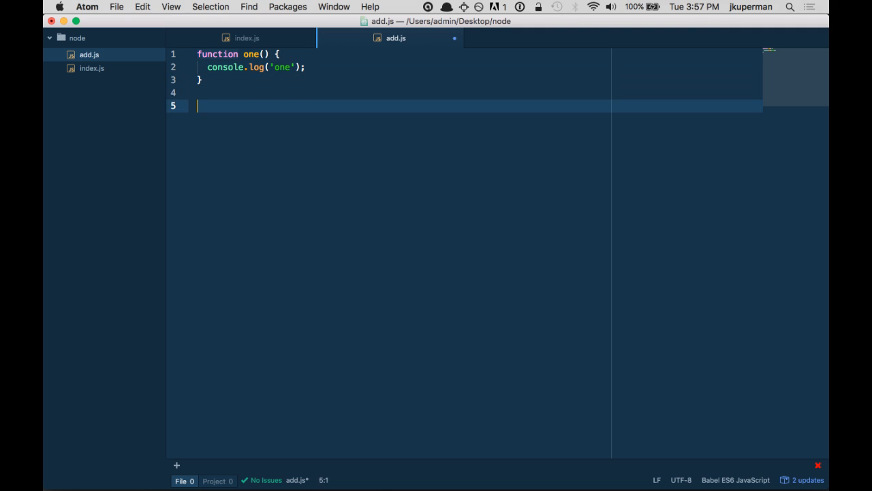
{"action": "type", "text": "function two() {"}
{"action": "type", "text": "console.log('two');"}
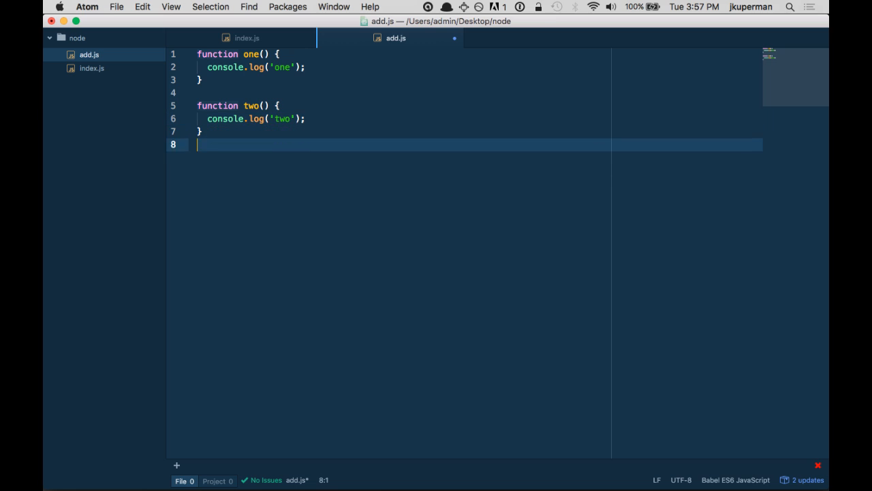
{"action": "type", "text": "module.exports"}
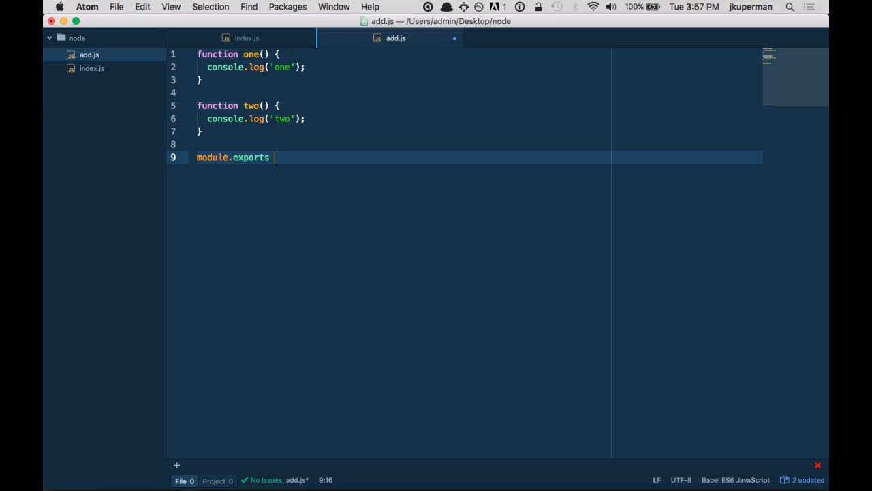
- Write module.exports = { one, two } in add.js and save it
{"action": "type", "text": "="}
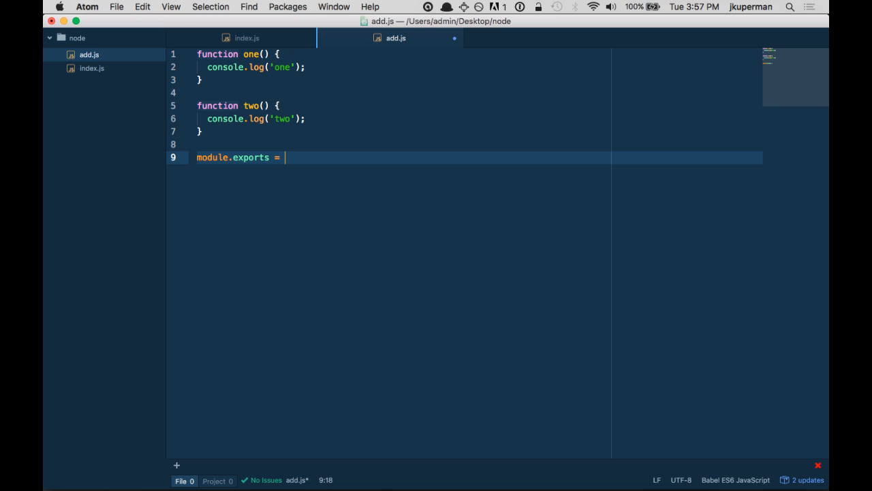
{"action": "type", "text": "{}"}
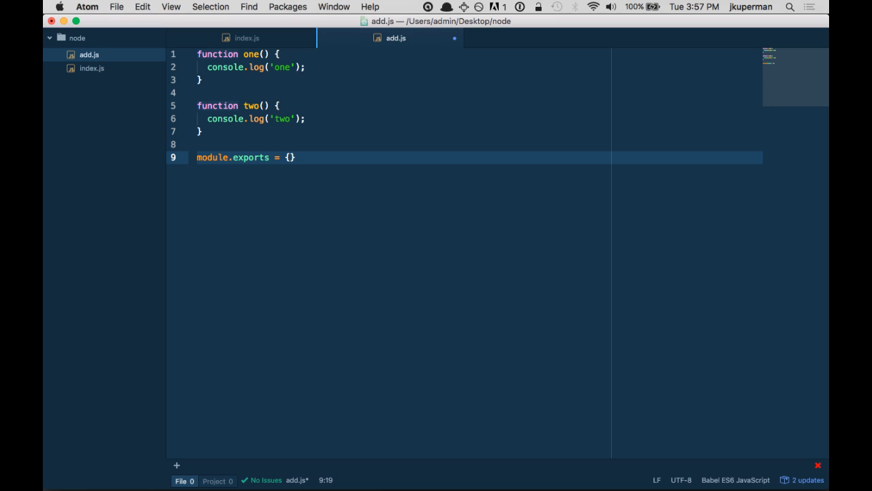
{"action": "type", "text": "o"}
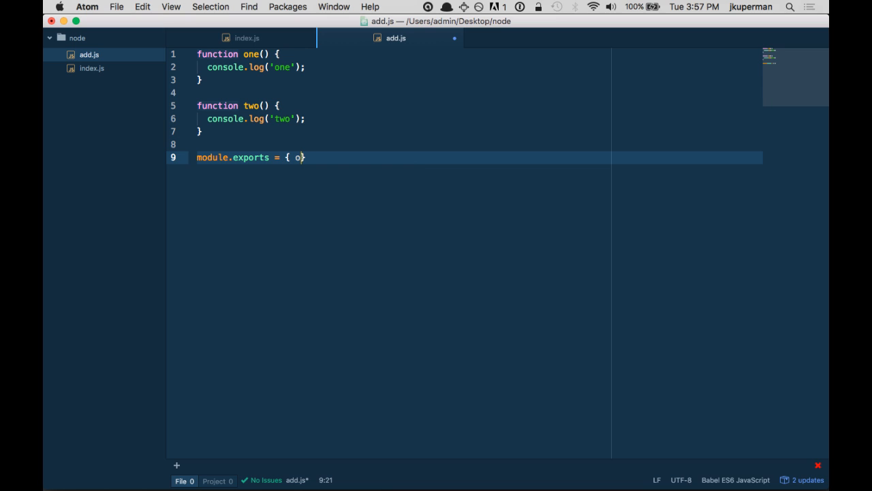
{"action": "type", "text": "ne, two"}
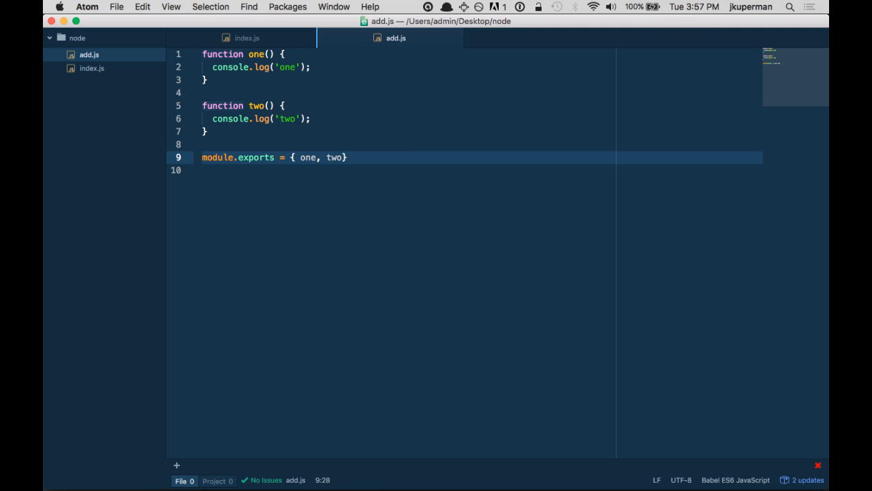
{"action": "key", "text": "cmd+tab"}
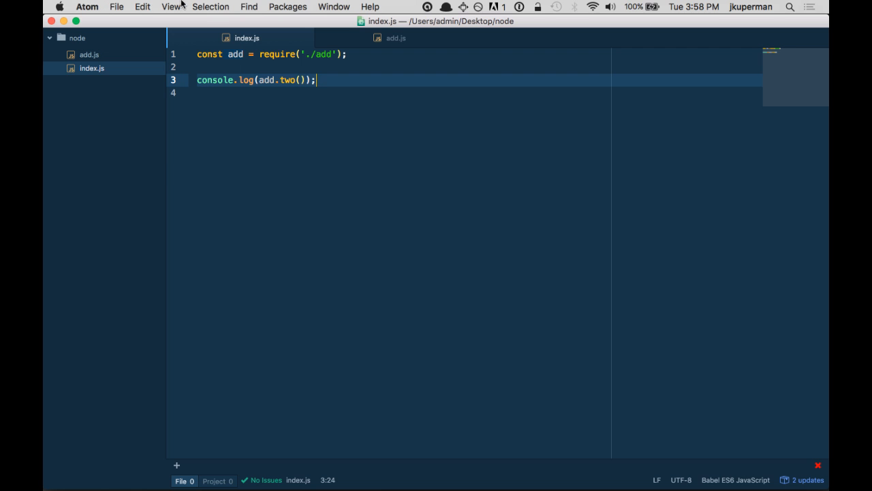
- Return to add.js and select the exports line to remove it again
{"action": "left_click", "coordinate": [395, 38]}
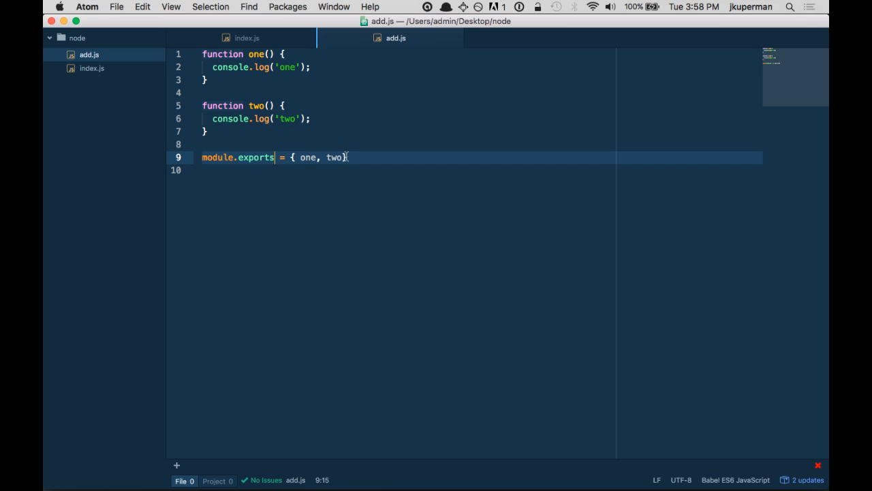
{"action": "double_click", "coordinate": [306, 158]}
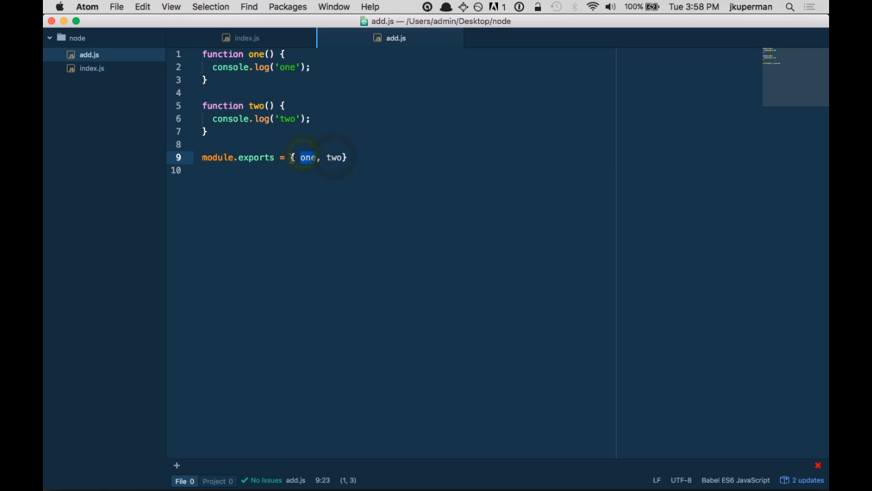
{"action": "left_click", "coordinate": [293, 158]}
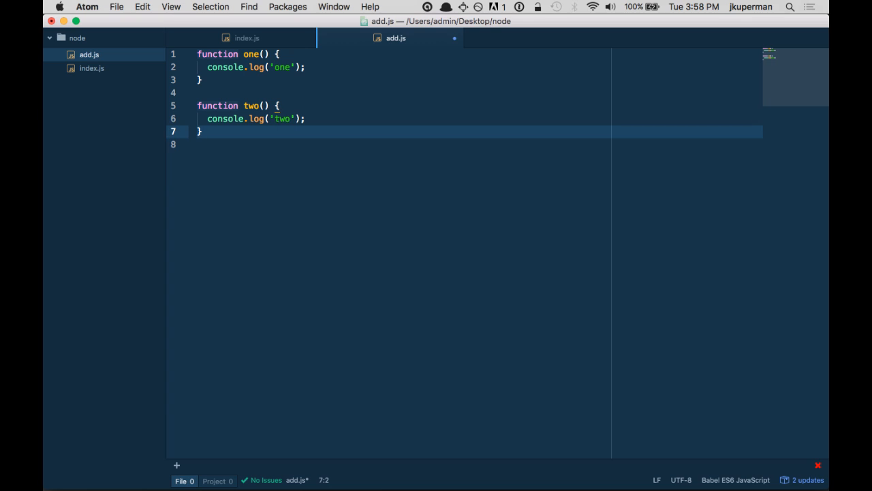
{"action": "mouse_move", "coordinate": [228, 58]}
{"action": "type", "text": "exports."}
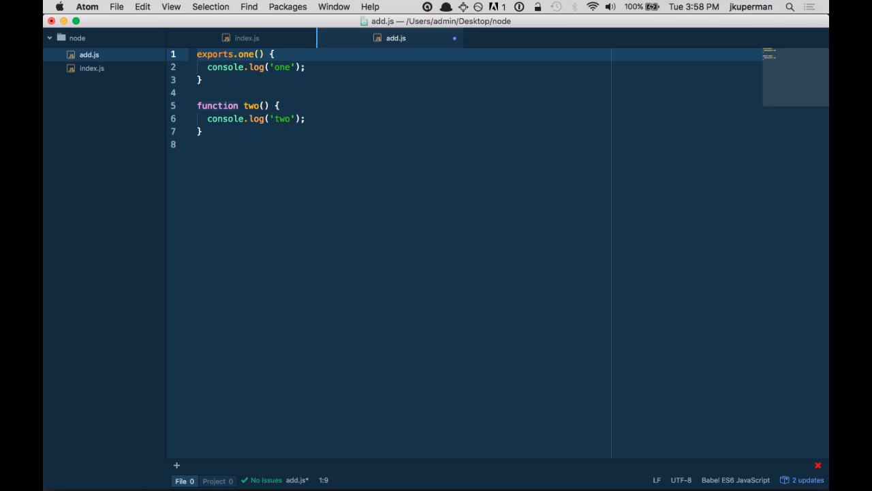
- Rewrite one and two as exports.one = function() and exports.two = function() logging 'one' and 'two'
{"action": "type", "text": "= function"}
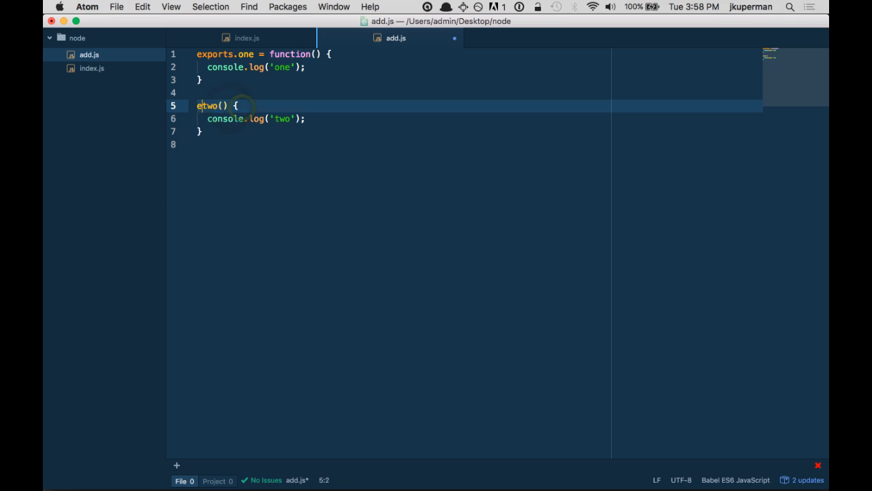
{"action": "type", "text": "xports."}
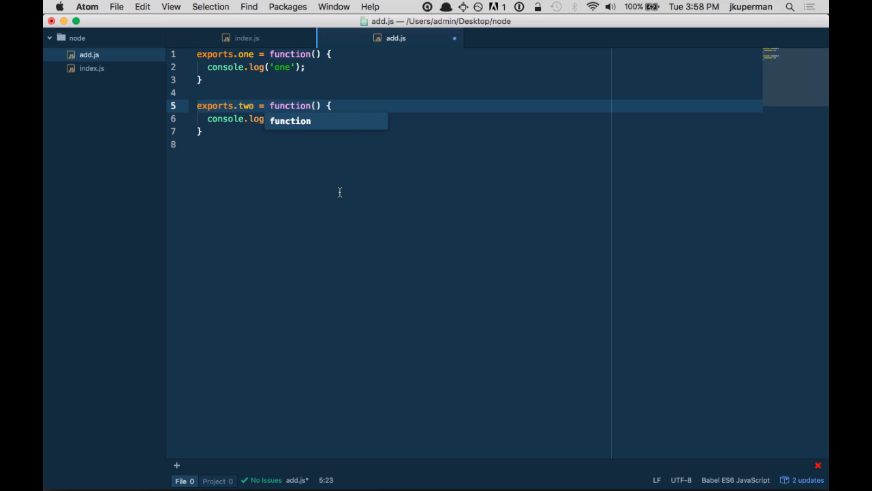
{"action": "type", "text": "'two');"}
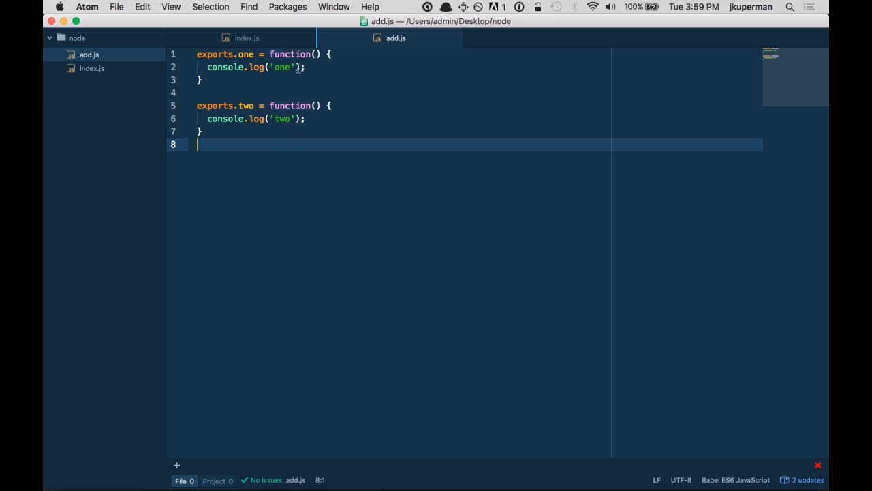
{"action": "mouse_move", "coordinate": [248, 38]}
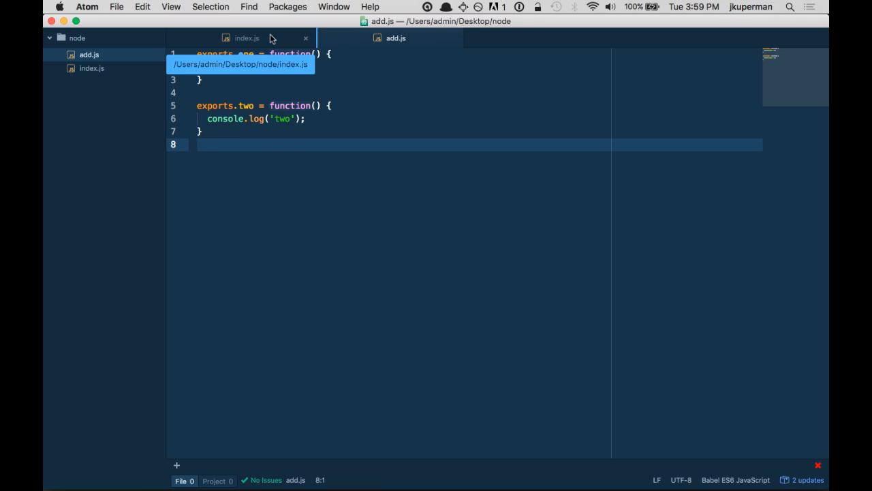
- Switch to index.js, which requires ./add and logs add.two()
{"action": "left_click", "coordinate": [248, 39]}
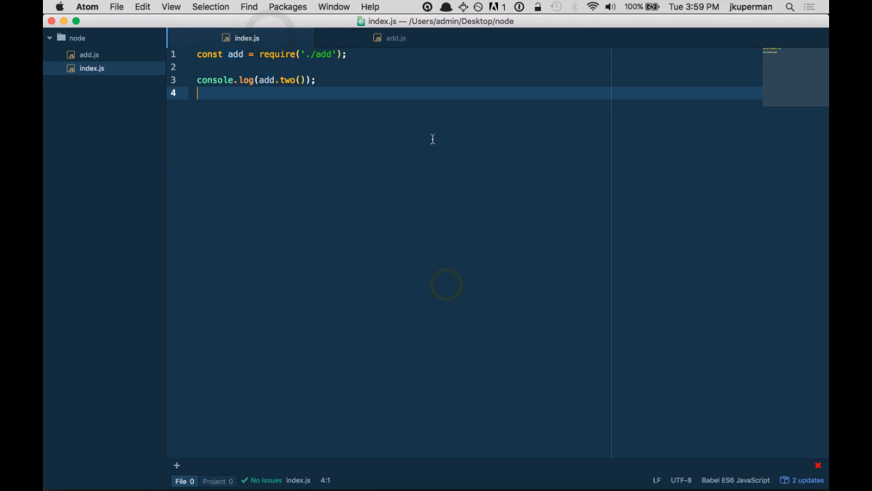